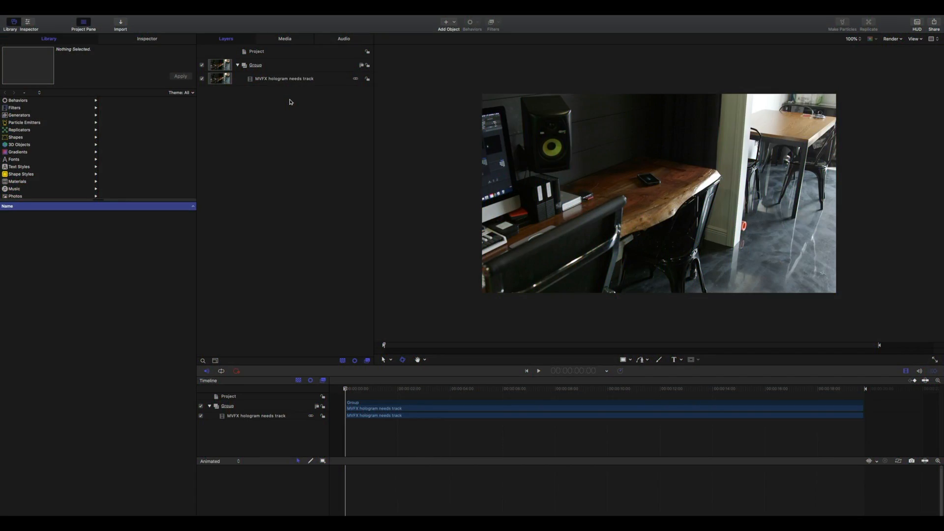
# Select the hologram track clip and choose mTracker 3D from the motionVFX filters in the Library.
pyautogui.click(283, 79)
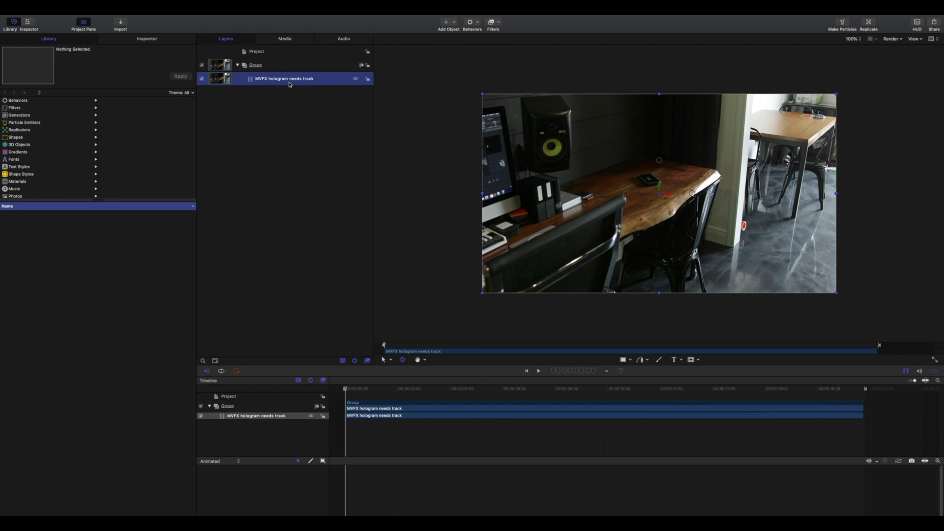
pyautogui.moveTo(243, 85)
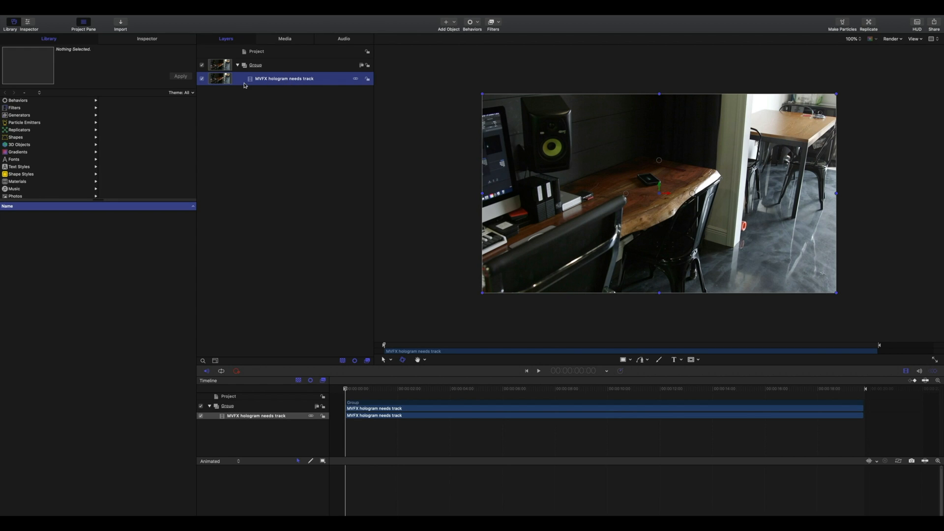
pyautogui.click(15, 109)
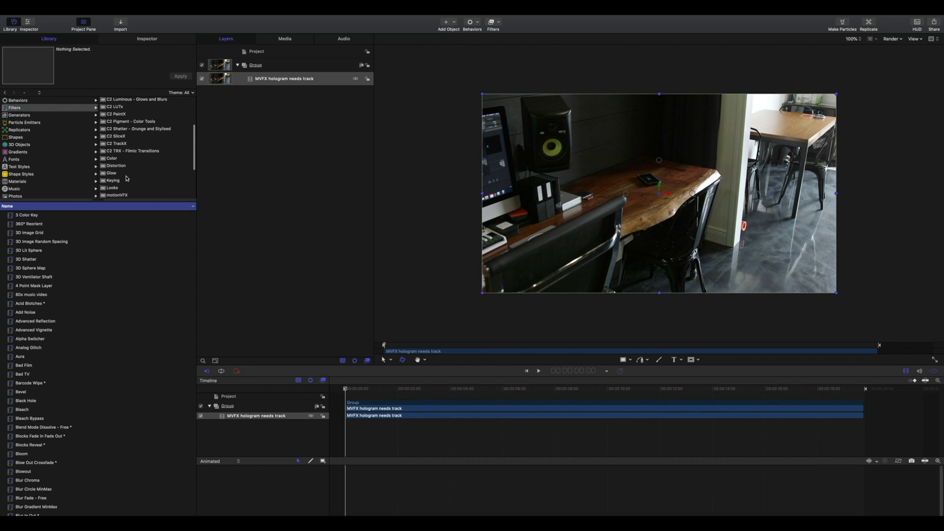
pyautogui.click(117, 195)
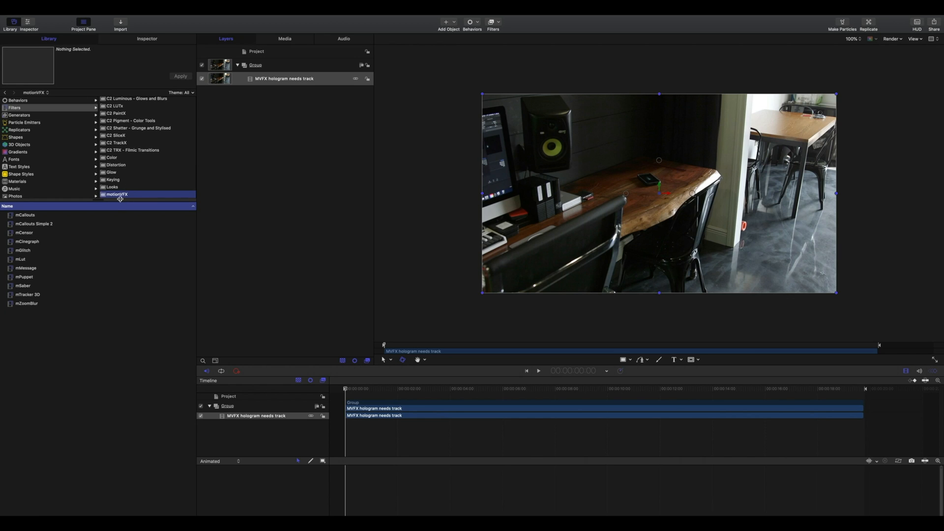
pyautogui.click(26, 295)
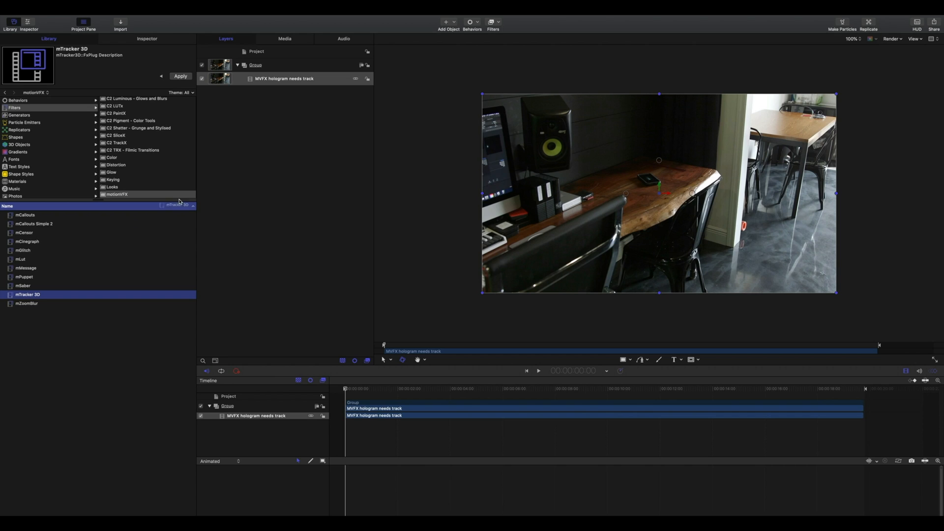
# Apply mTracker 3D to the clip and run TRACK until the camera track completes with 3D axes on the phone.
pyautogui.click(181, 75)
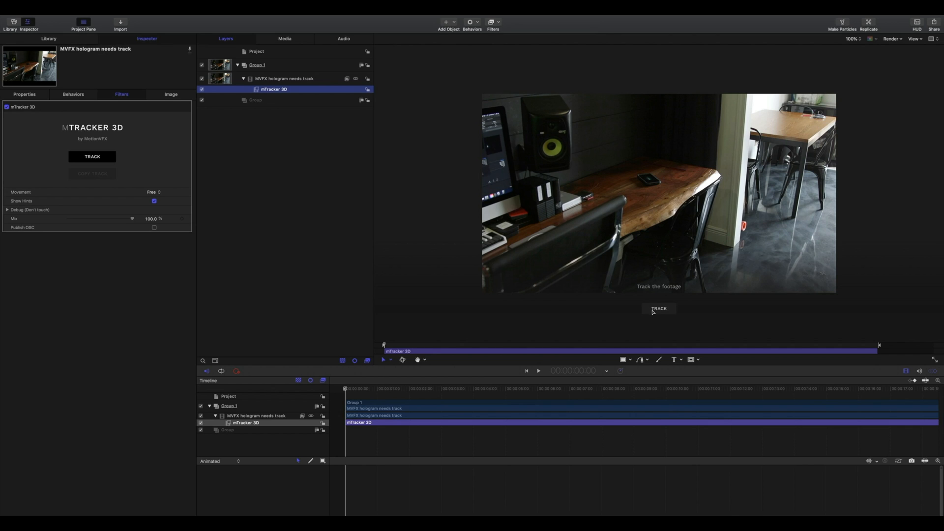
pyautogui.click(658, 307)
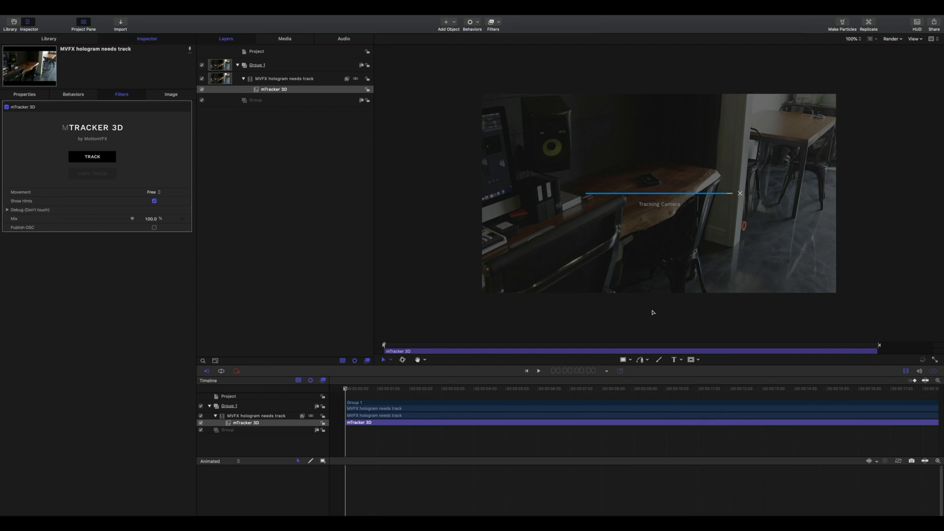
pyautogui.click(91, 157)
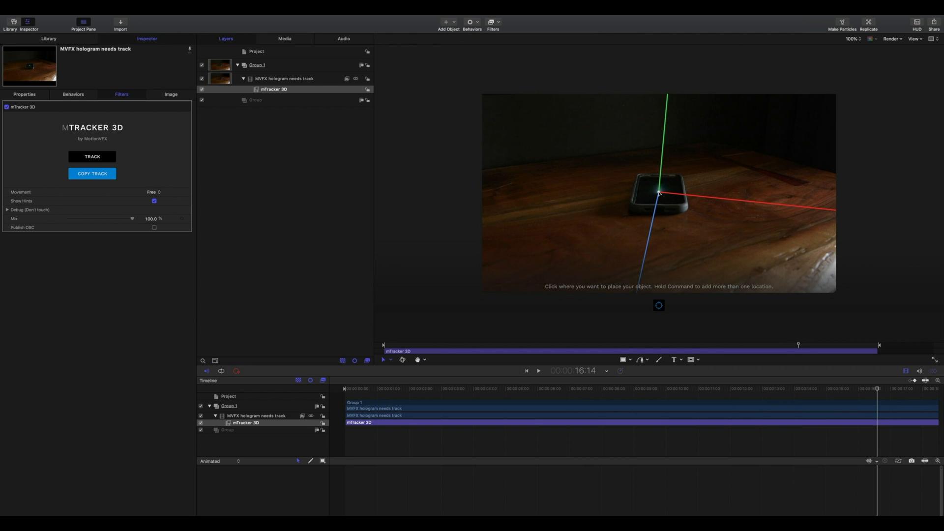
pyautogui.moveTo(878, 404)
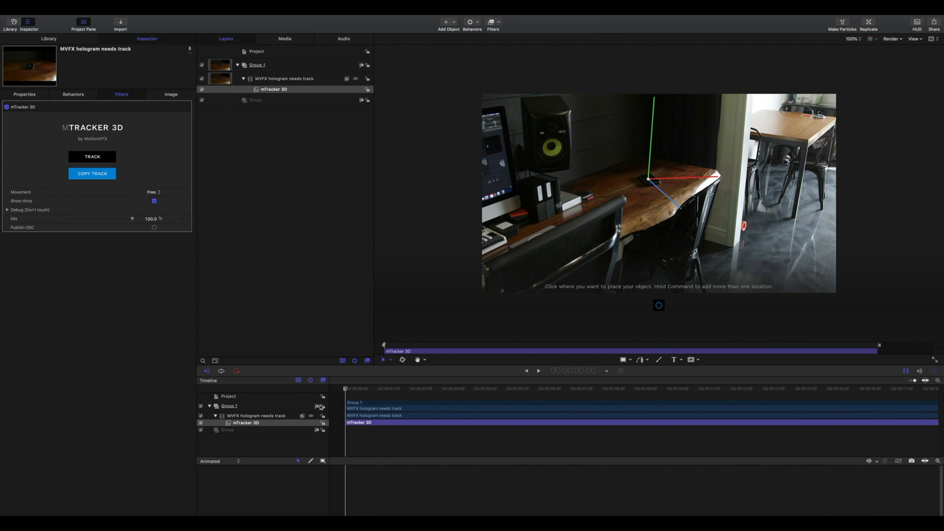
# From Library Favorites, select the tracked Camera and the 3D Group to add them to the project.
pyautogui.click(48, 39)
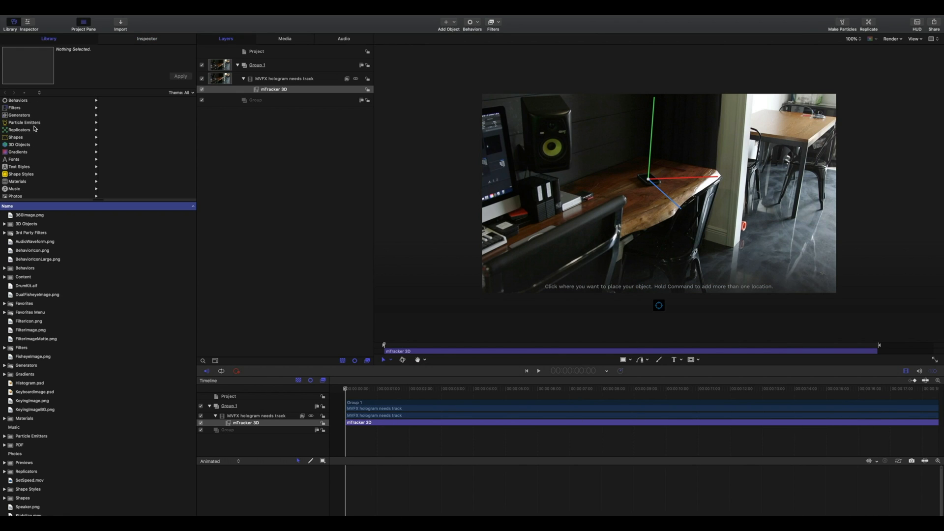
pyautogui.scroll(-3)
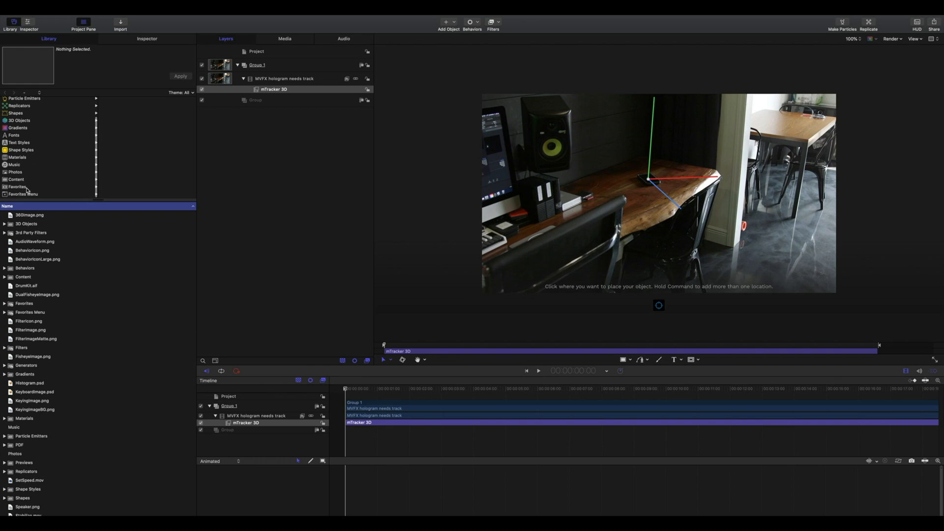
pyautogui.click(17, 187)
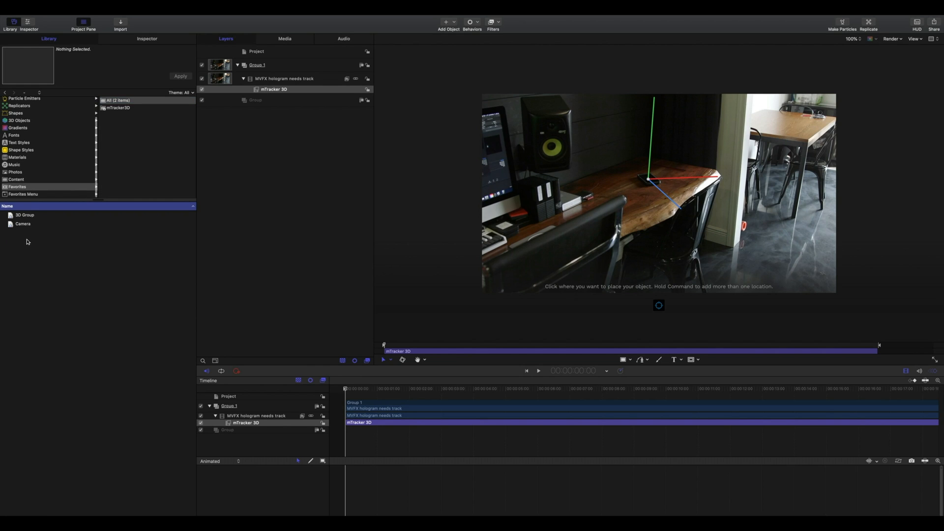
pyautogui.moveTo(28, 236)
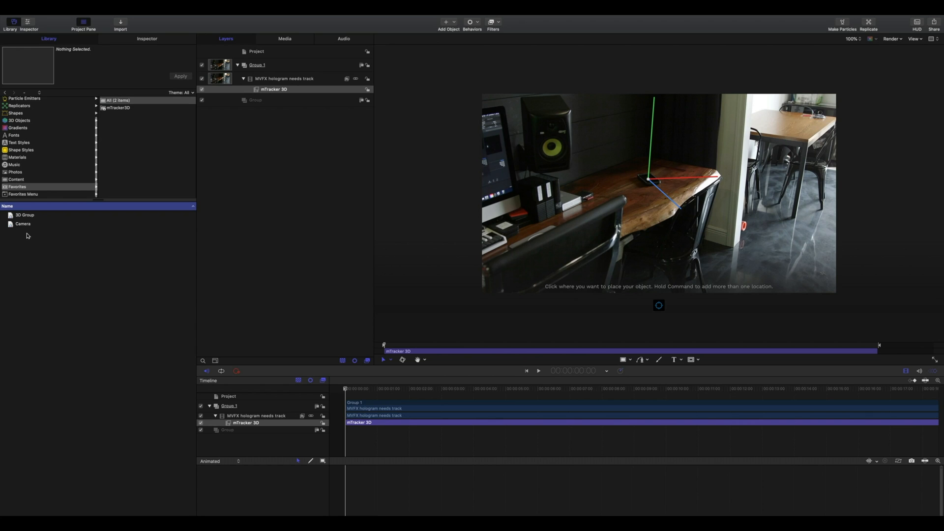
pyautogui.click(22, 224)
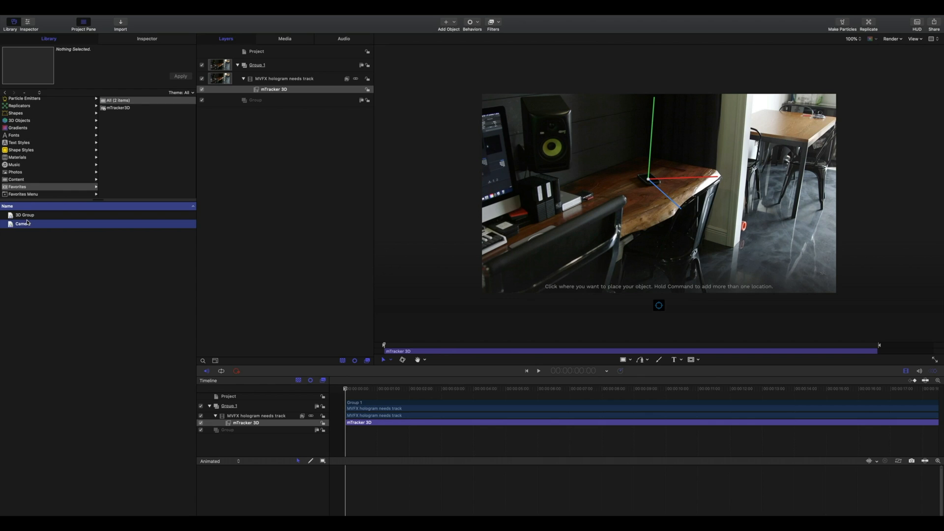
pyautogui.click(23, 215)
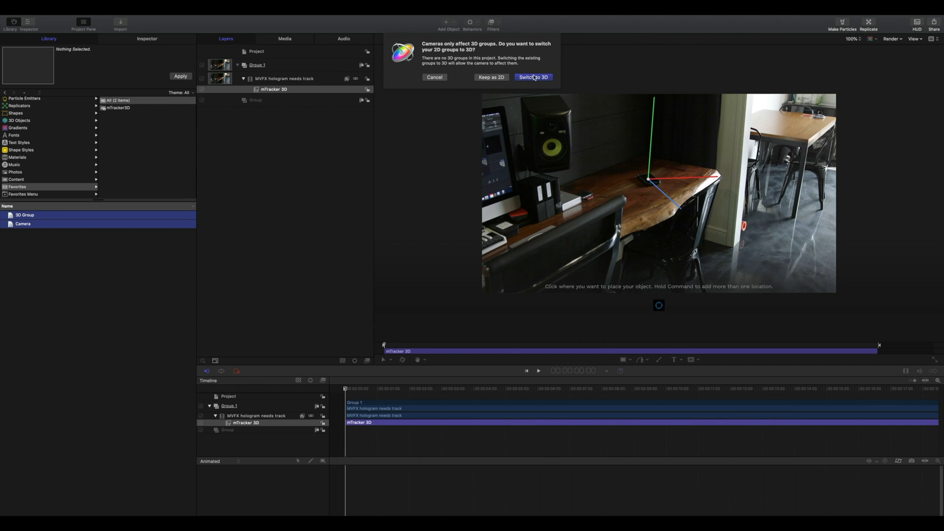
# Choose Switch to 3D so the Camera and 3D Group join the project.
pyautogui.click(532, 77)
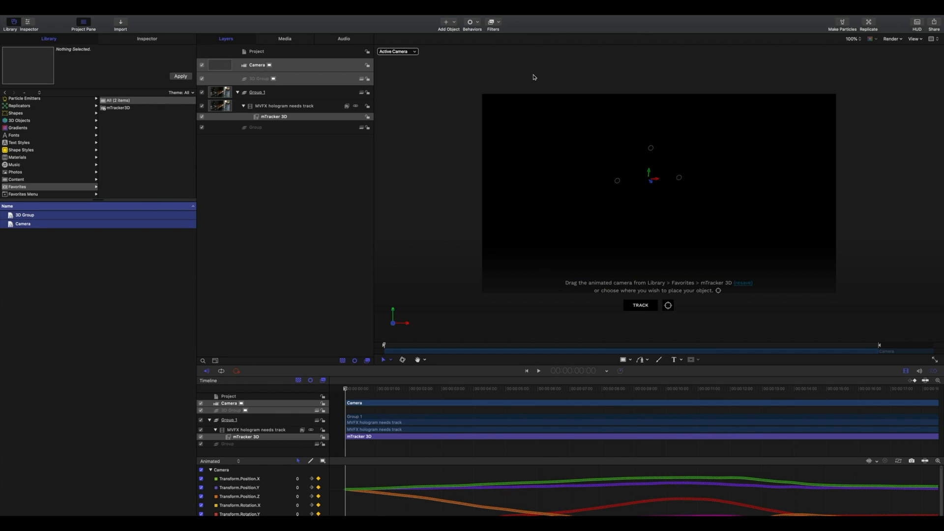
pyautogui.moveTo(519, 76)
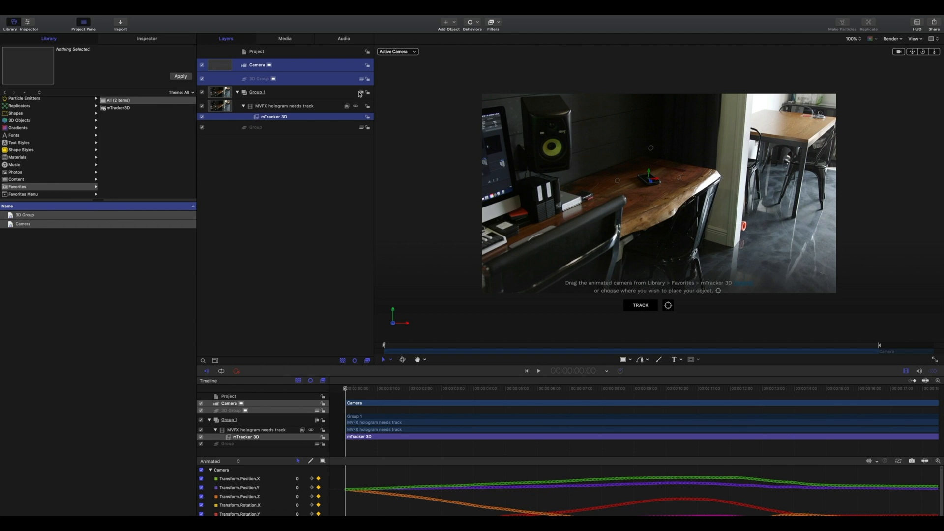
pyautogui.moveTo(130, 30)
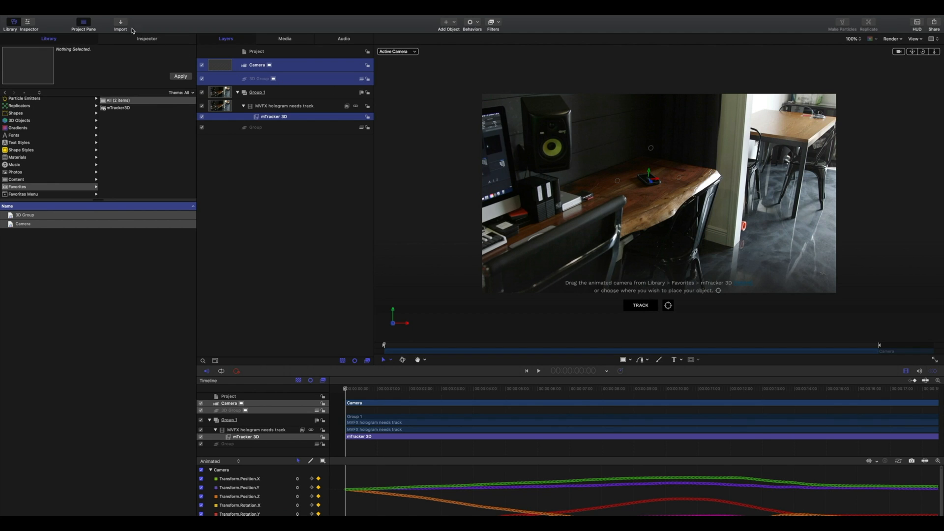
# Import Hologram w alpha.mov from the Hologram stuff folder into the project.
pyautogui.click(118, 22)
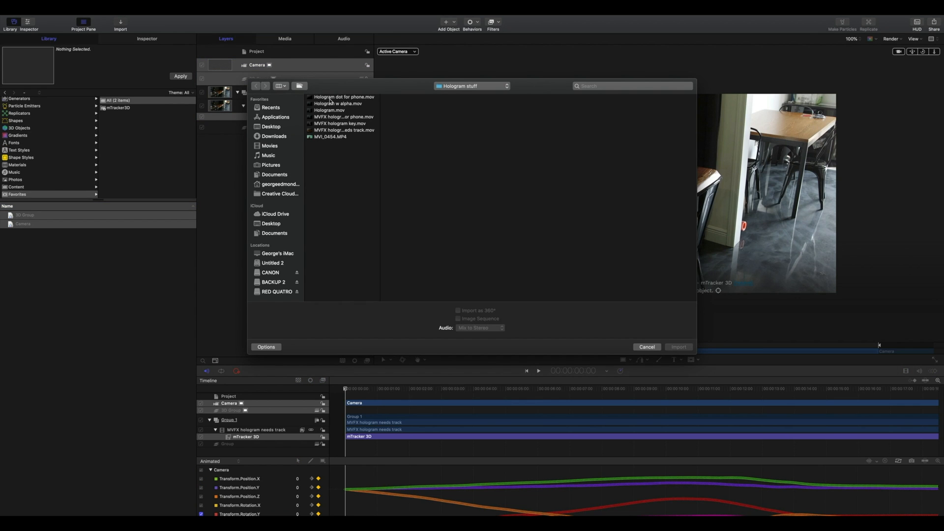
pyautogui.click(335, 103)
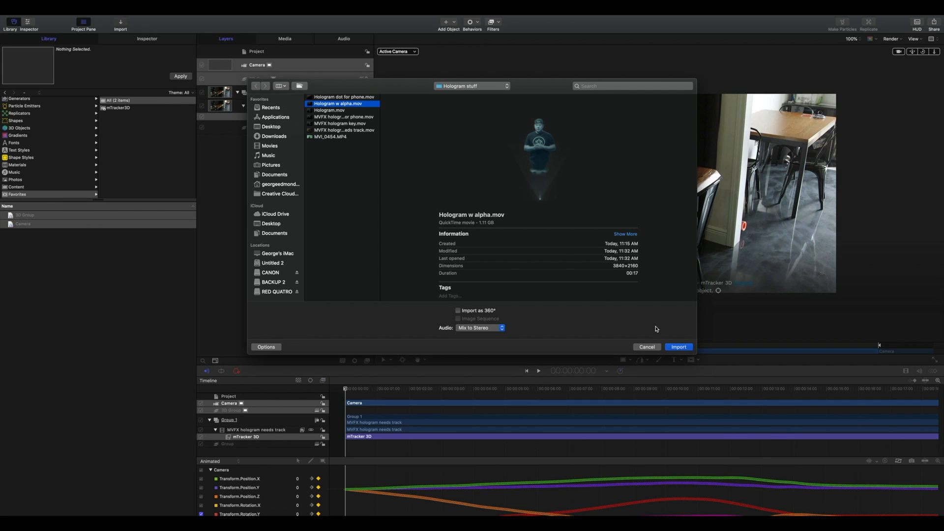
pyautogui.click(678, 346)
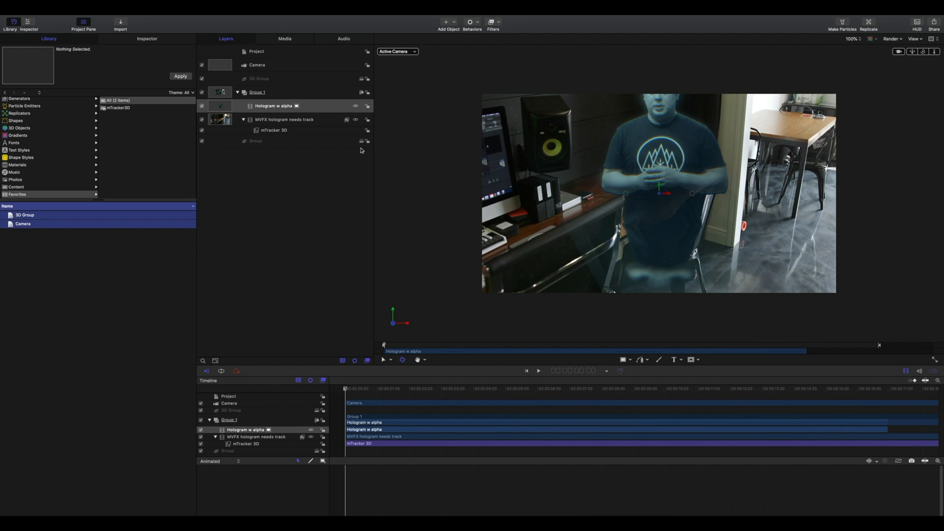
# Move the Hologram w alpha layer from Group 1 into the 3D Group.
pyautogui.click(272, 106)
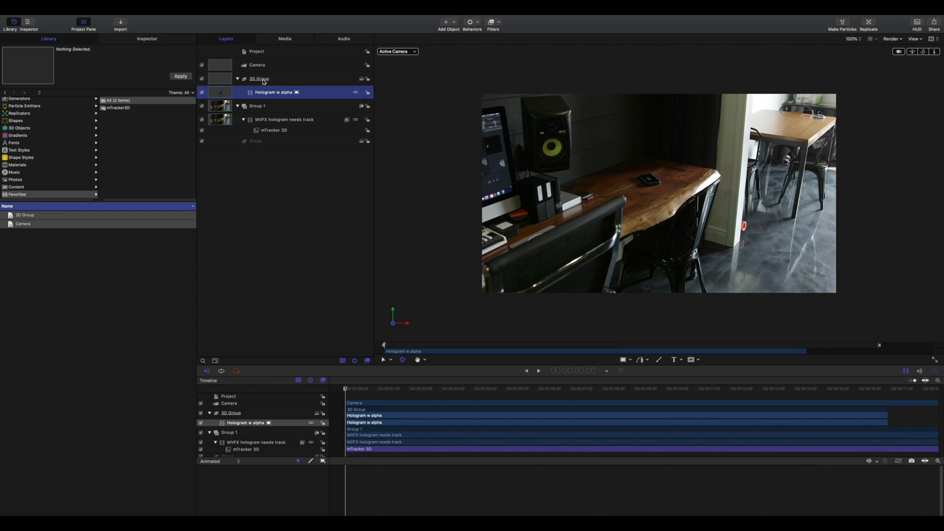
pyautogui.moveTo(216, 73)
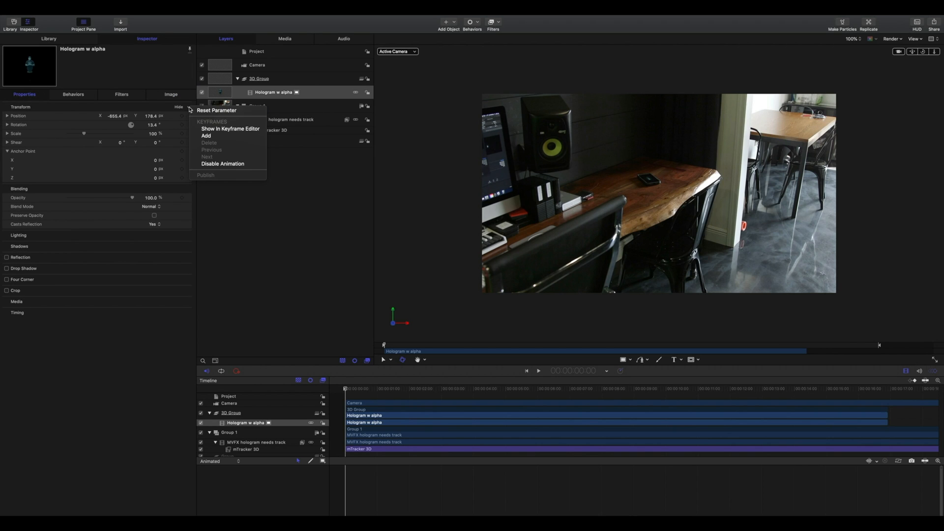
# Reset the hologram's Transform, set Scale to 4% and raise Position Y to about 44.6 above the desk.
pyautogui.click(216, 110)
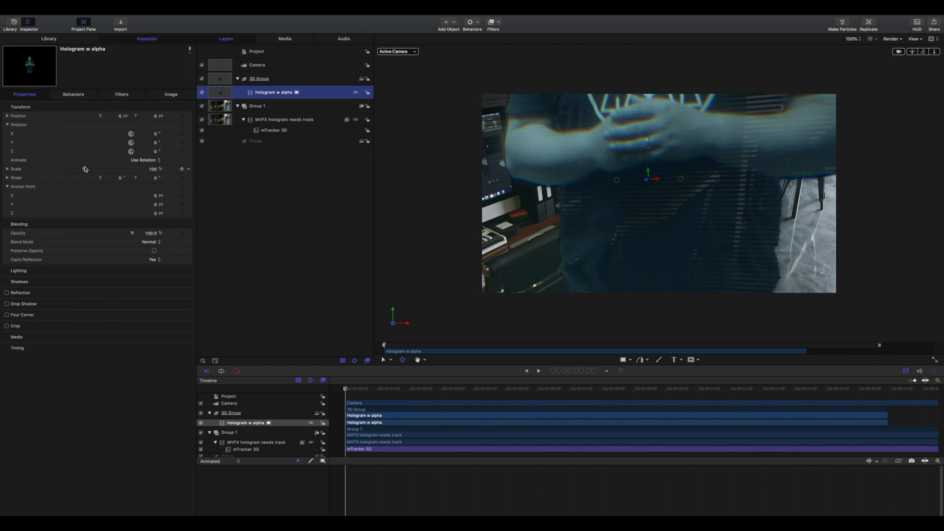
pyautogui.moveTo(154, 168); pyautogui.dragTo(77, 168)
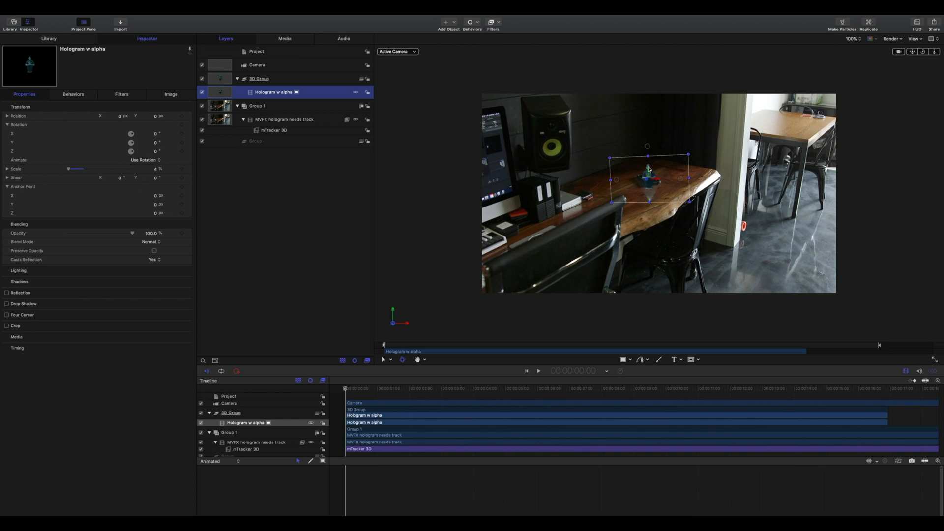
pyautogui.moveTo(646, 178); pyautogui.dragTo(647, 158)
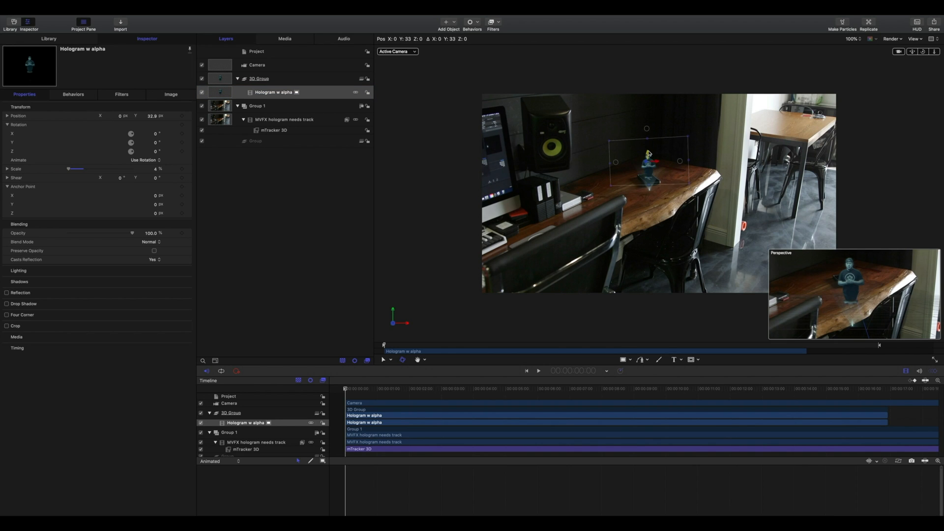
pyautogui.moveTo(646, 165); pyautogui.dragTo(646, 136)
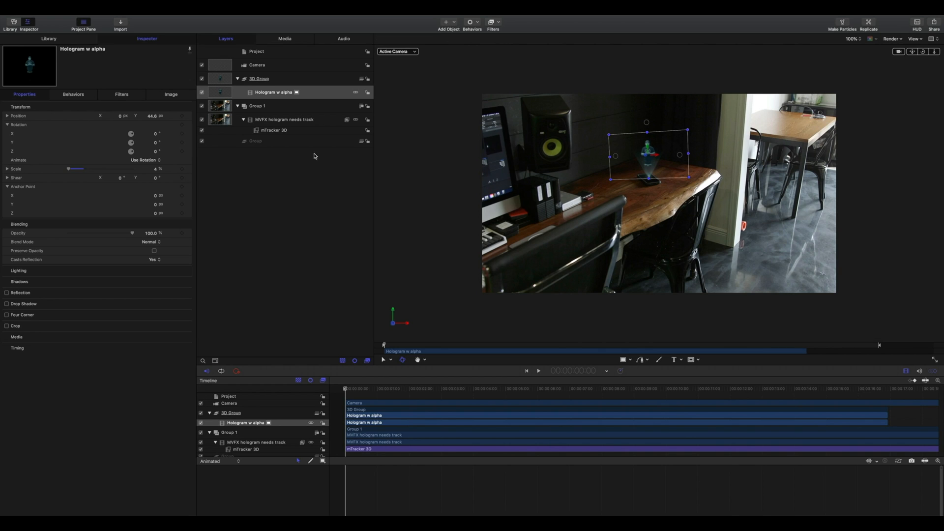
# At a later frame, adjust the 3D Group's Rotation X, Y and Z so the hologram stands upright over the phone.
pyautogui.click(258, 79)
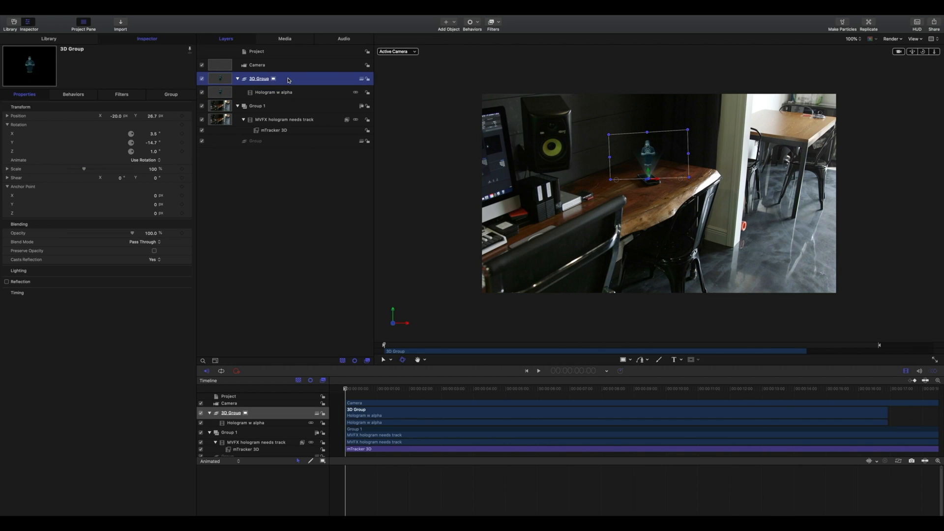
pyautogui.click(271, 92)
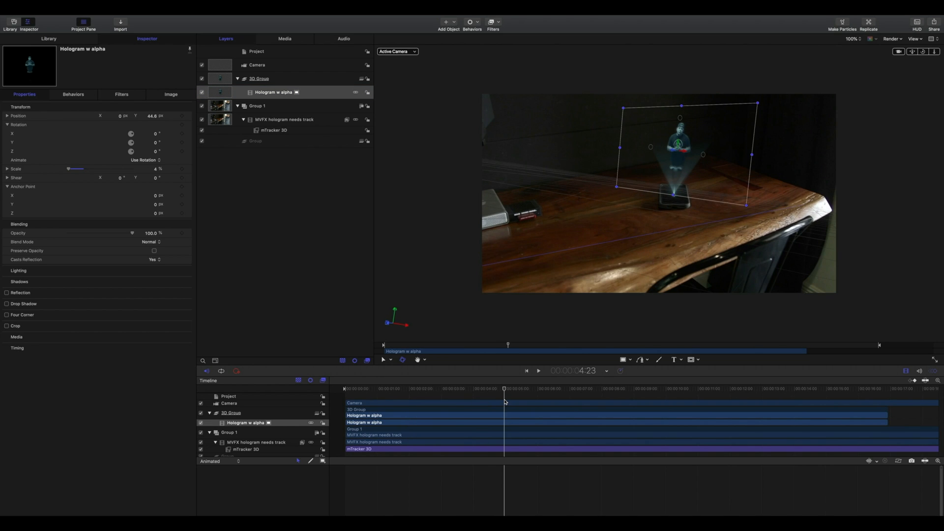
pyautogui.click(637, 410)
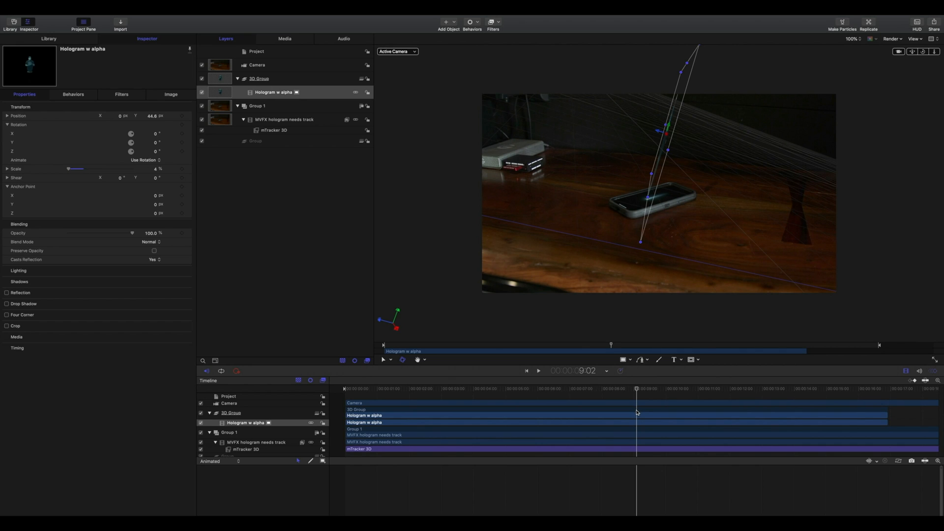
pyautogui.click(259, 78)
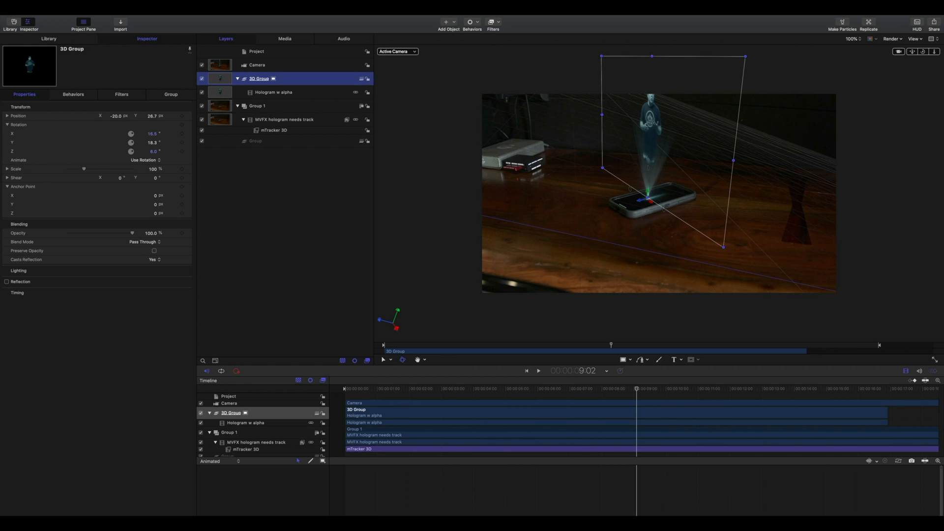
pyautogui.click(537, 390)
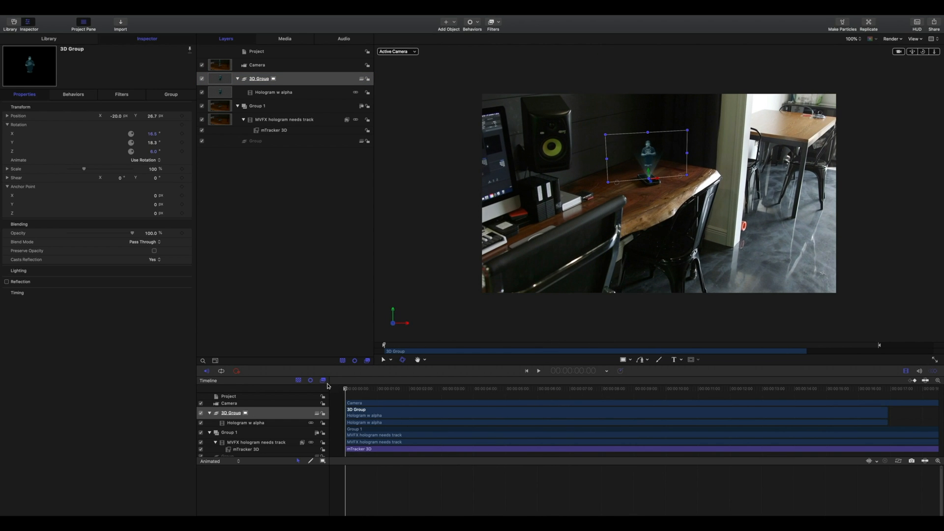
# Scrub to the phone close-up and nudge the Hologram w alpha clip slightly lower toward the screen.
pyautogui.click(480, 388)
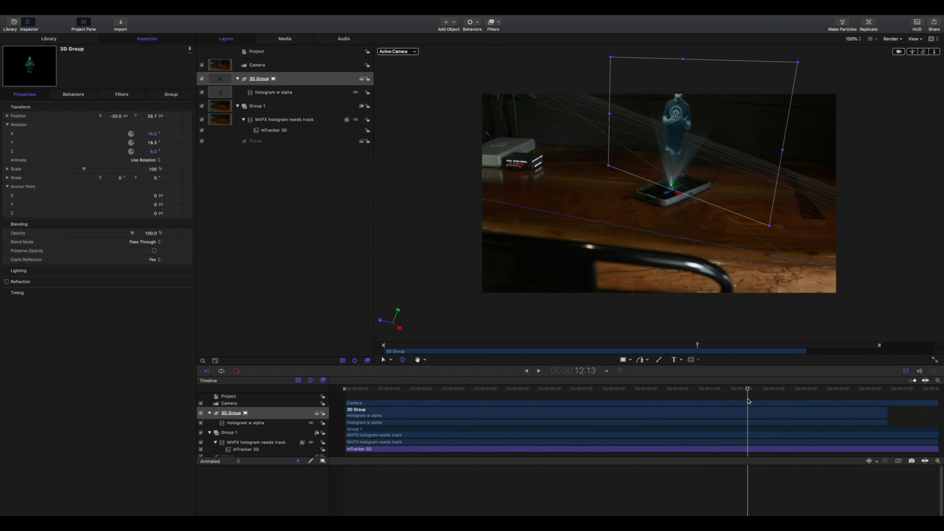
pyautogui.moveTo(748, 388); pyautogui.dragTo(811, 388)
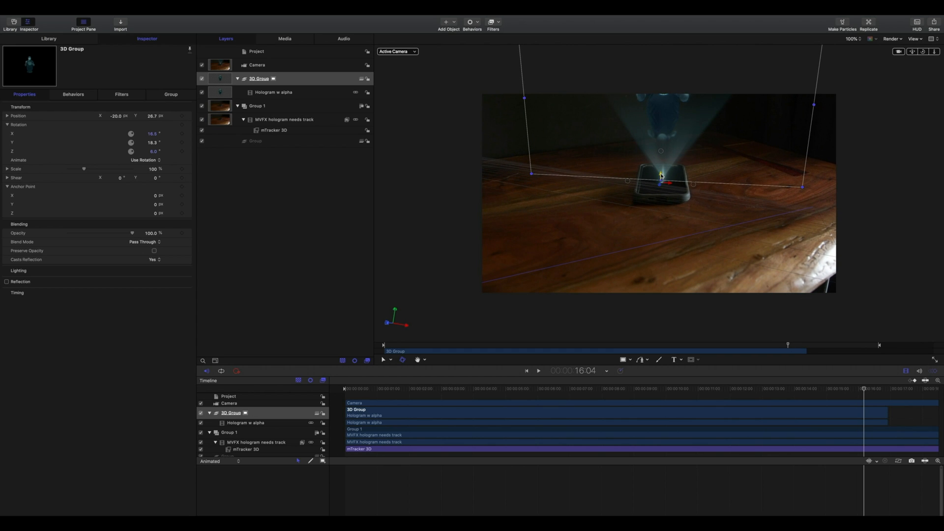
pyautogui.click(272, 93)
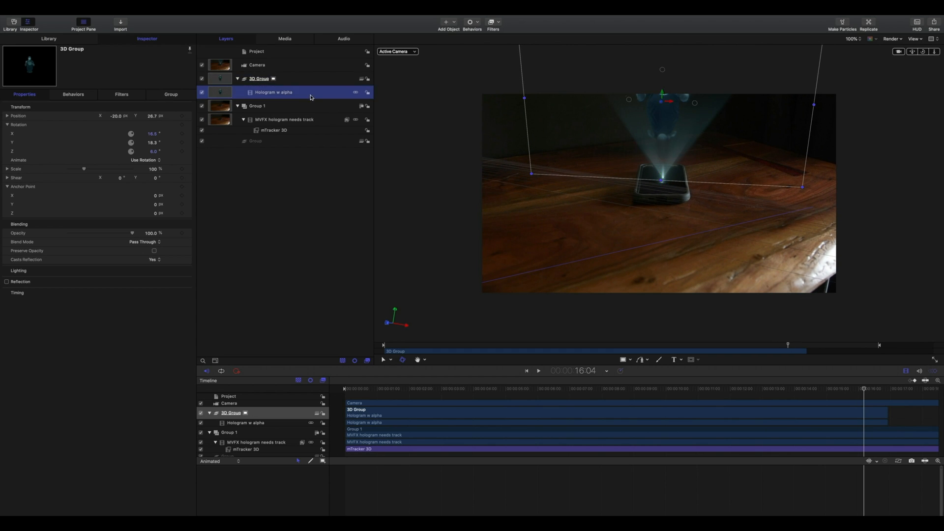
pyautogui.click(271, 93)
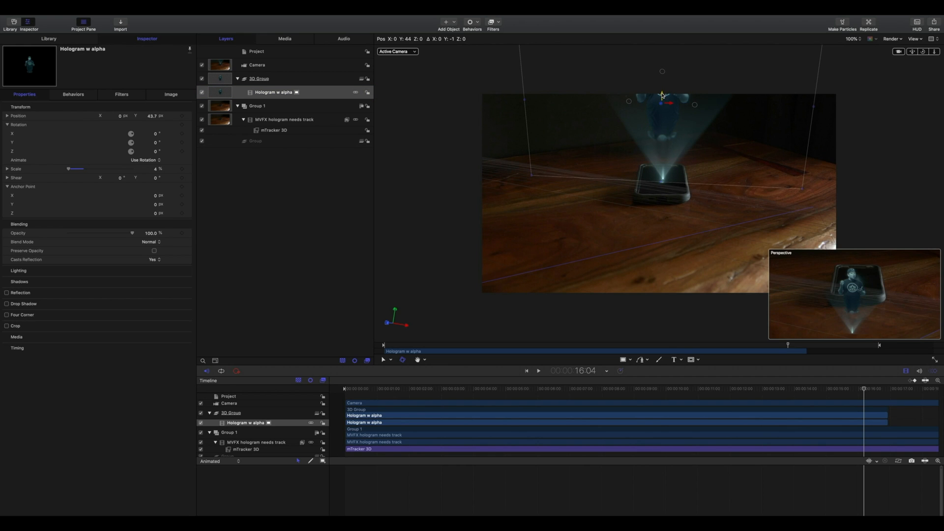